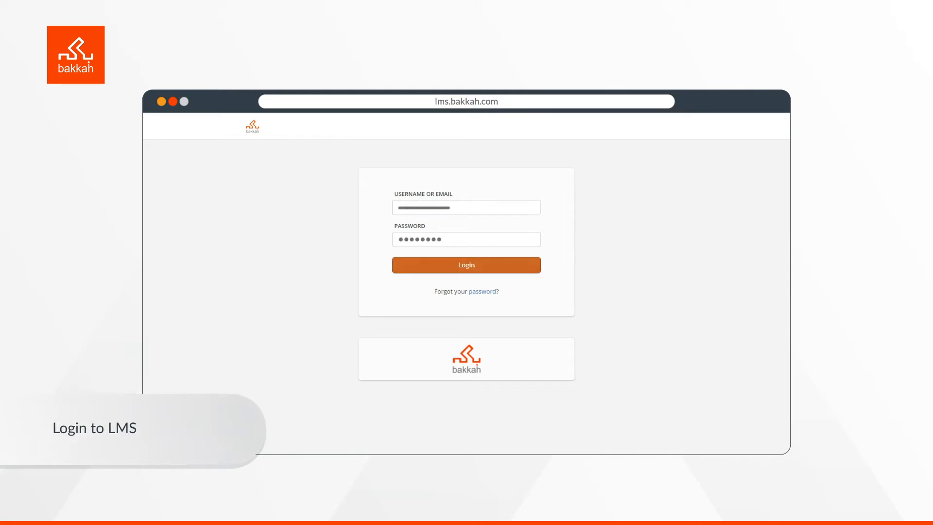
# Step: Sign in as the learner so the home dashboard shows course stats and total points
pyautogui.click(466, 264)
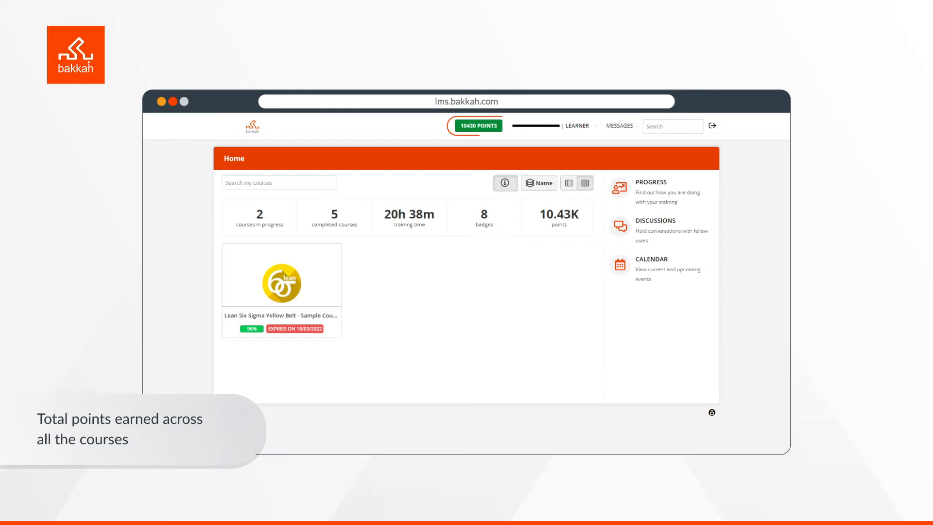
pyautogui.click(478, 125)
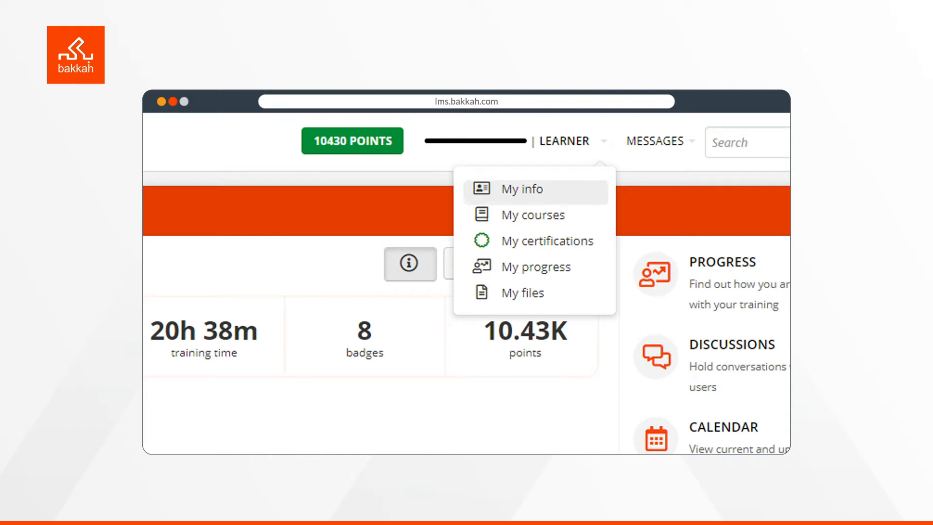
pyautogui.moveTo(533, 215)
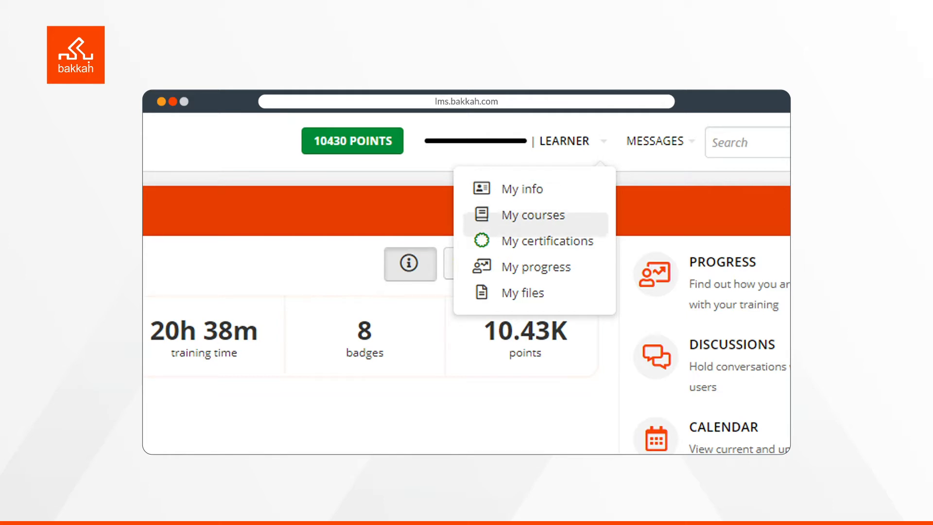
pyautogui.moveTo(547, 240)
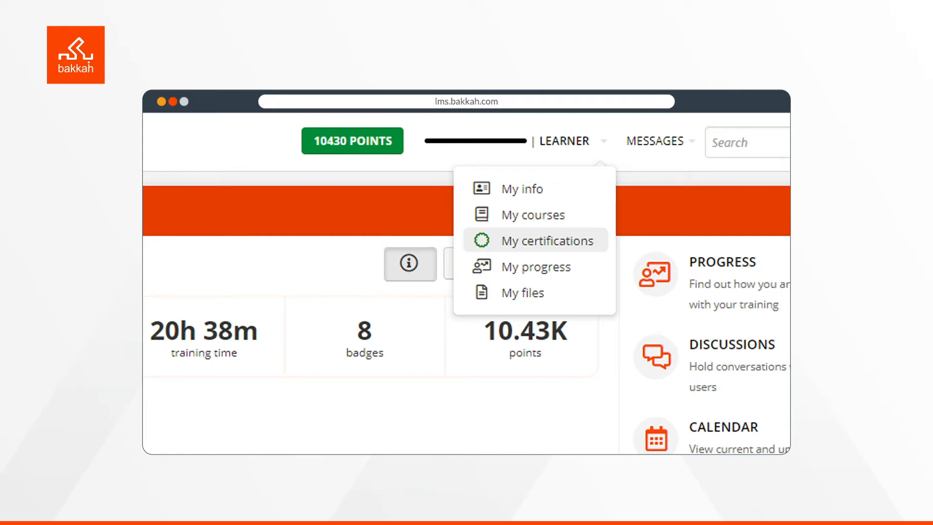
pyautogui.moveTo(533, 266)
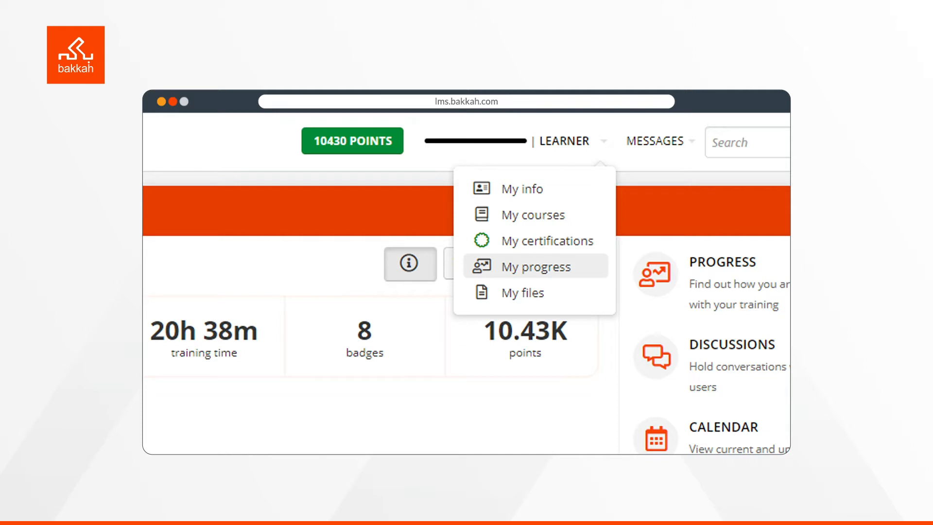
pyautogui.moveTo(521, 292)
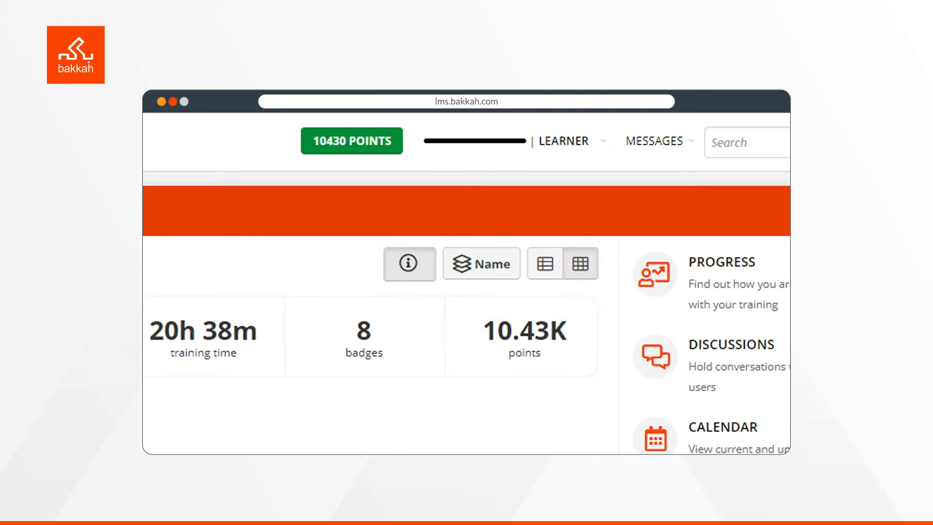
# Step: Start a new message from the Messages menu, showing recipients, subject and body fields
pyautogui.click(653, 141)
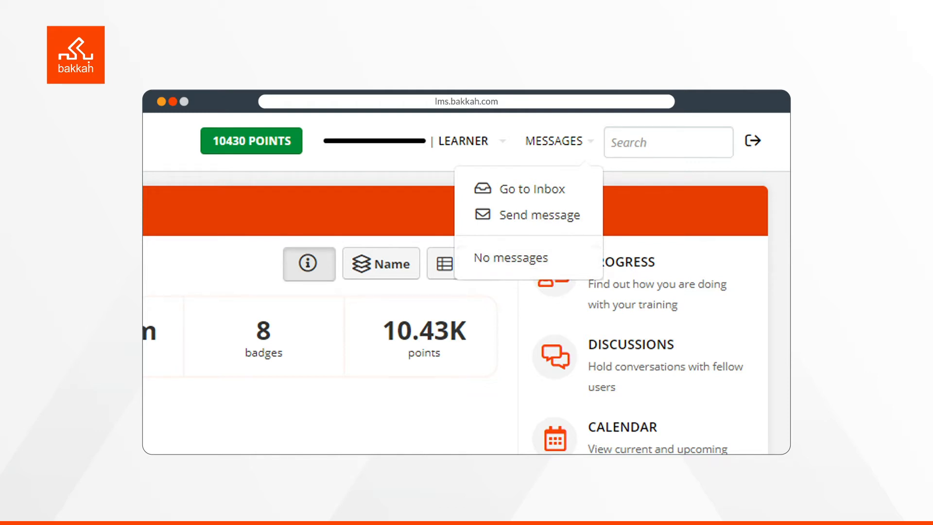
pyautogui.click(532, 215)
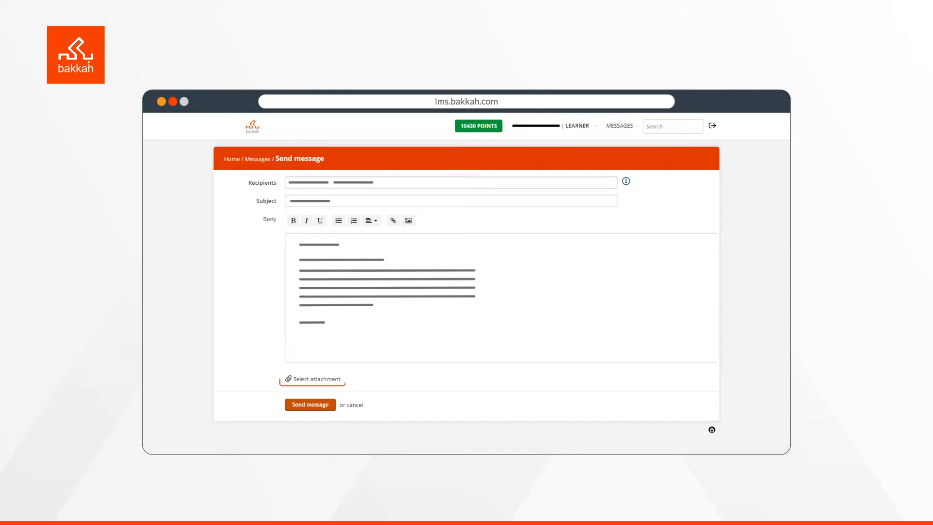
# Step: Cancel the message and return to the home dashboard with Progress, Discussions and Calendar
pyautogui.click(312, 379)
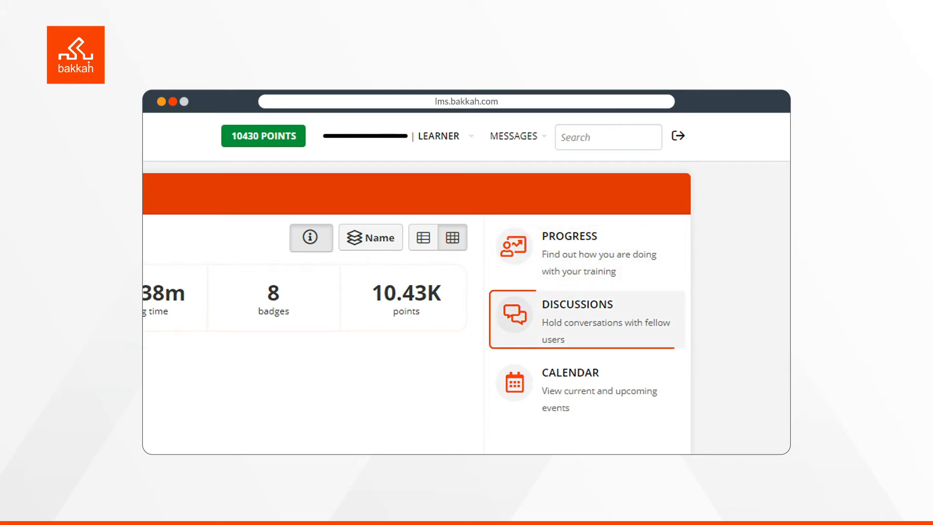
pyautogui.moveTo(585, 388)
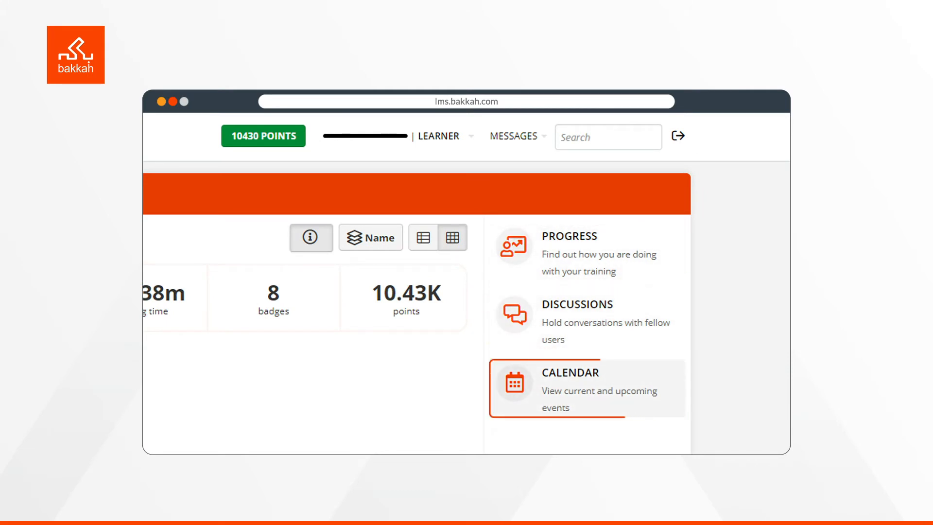
pyautogui.click(568, 235)
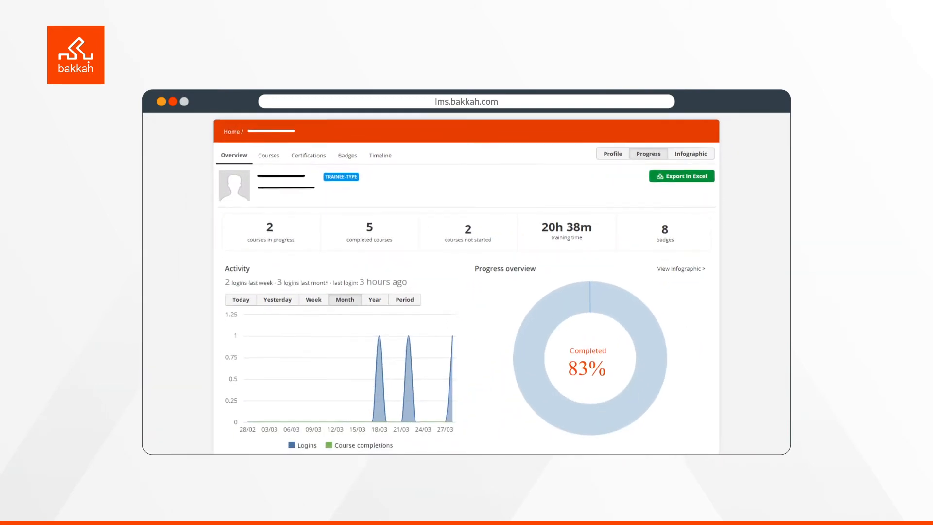
pyautogui.scroll(-3)
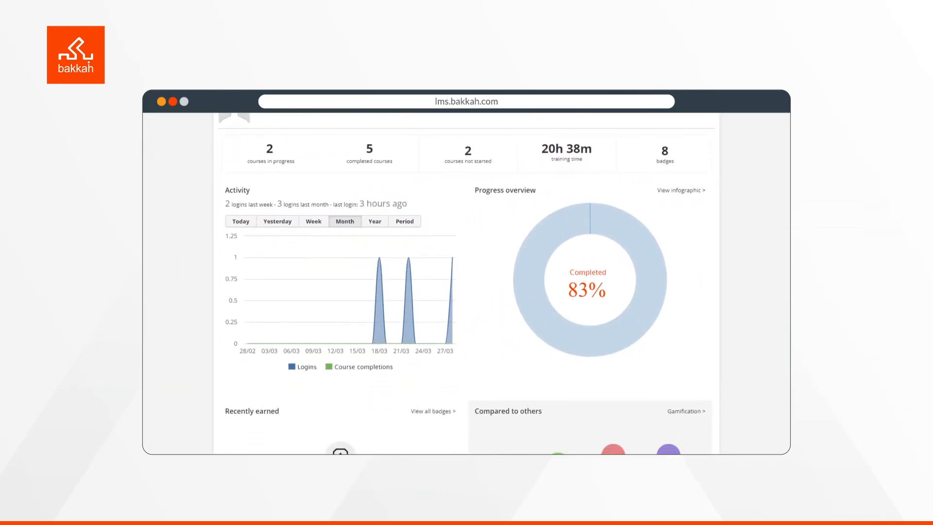
pyautogui.scroll(-3)
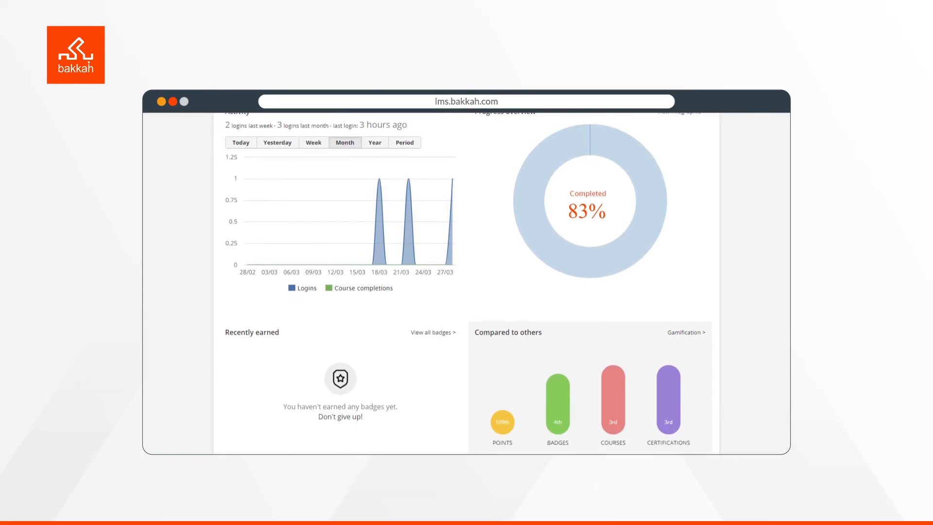
pyautogui.scroll(-3)
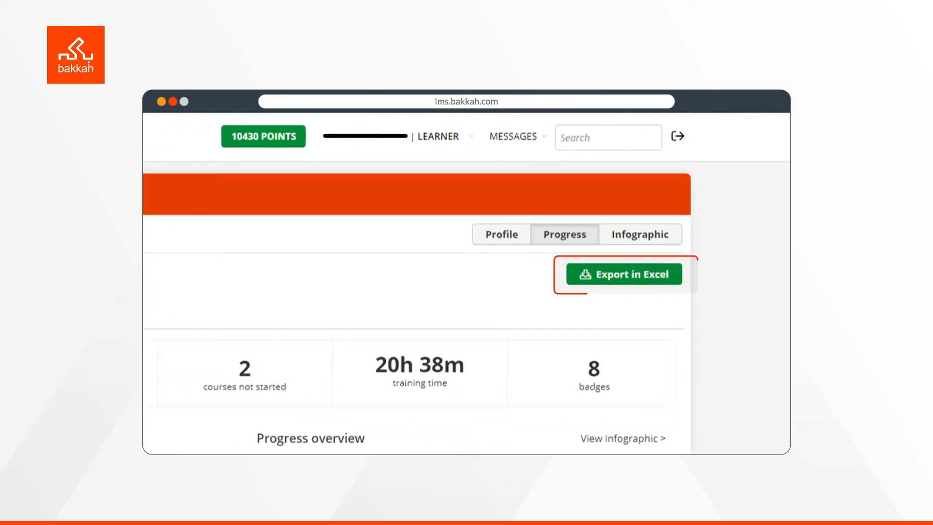
pyautogui.click(640, 234)
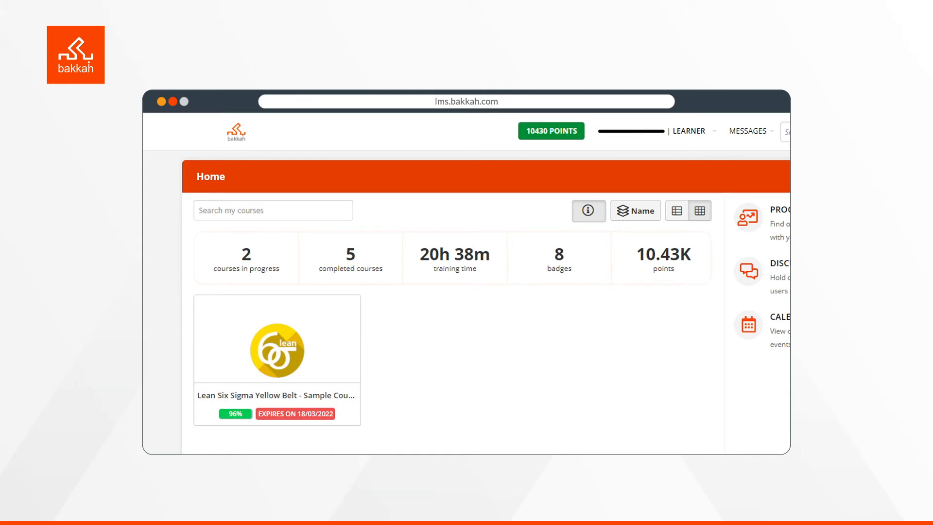
# Step: Enter the Lean Six Sigma Yellow Belt course and scroll to its Content section
pyautogui.click(276, 337)
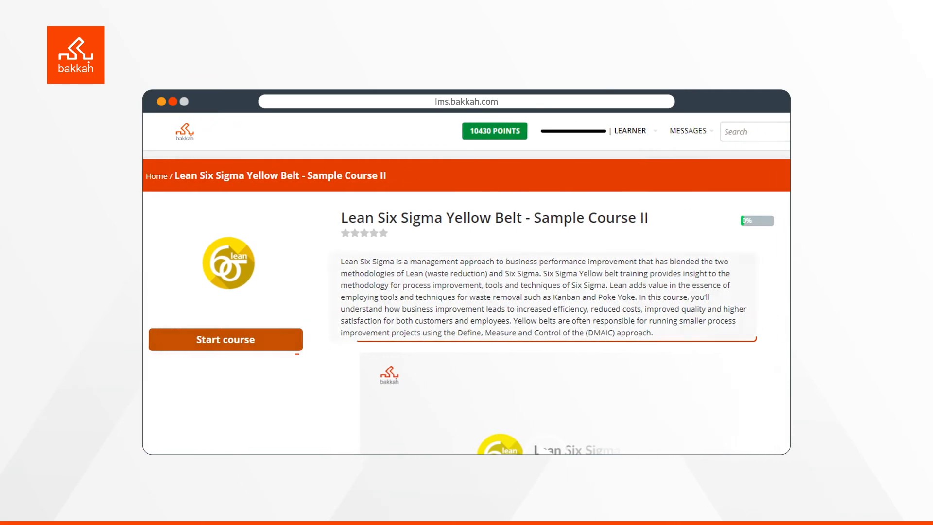
pyautogui.scroll(-3)
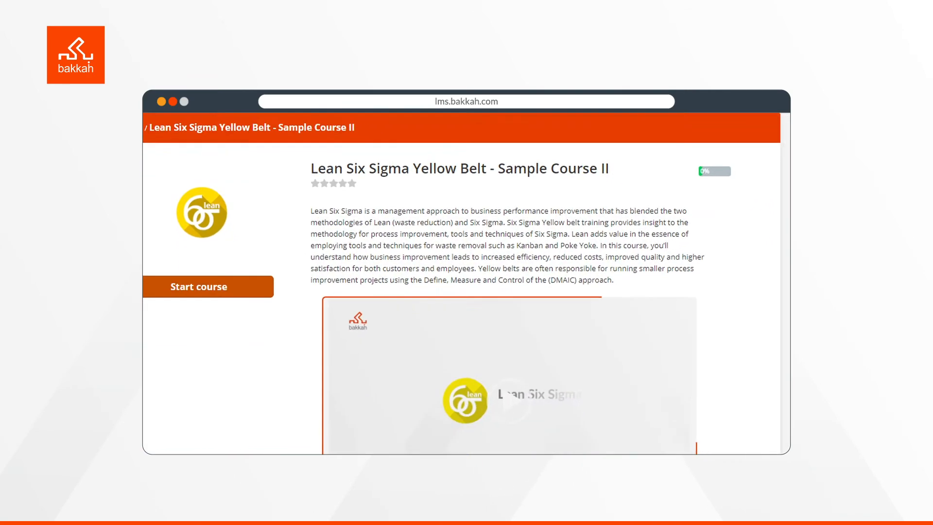
pyautogui.scroll(-3)
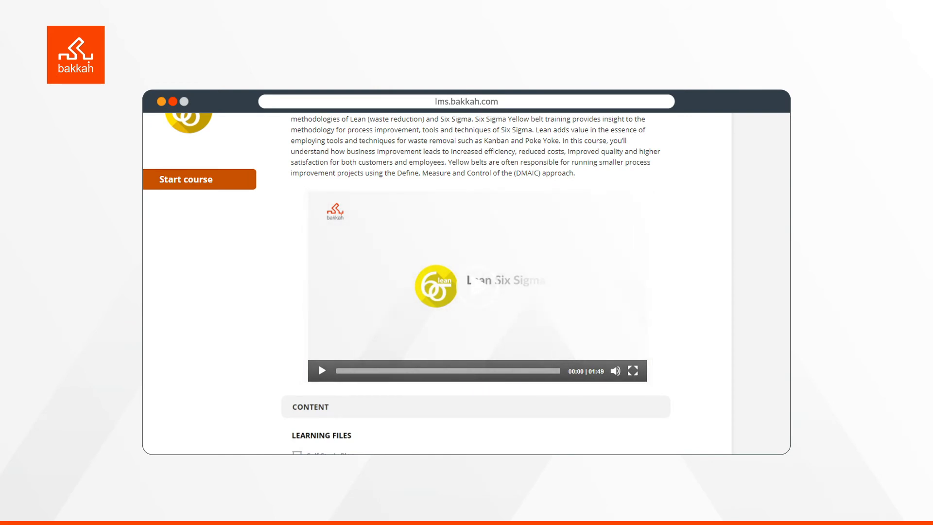
pyautogui.scroll(-3)
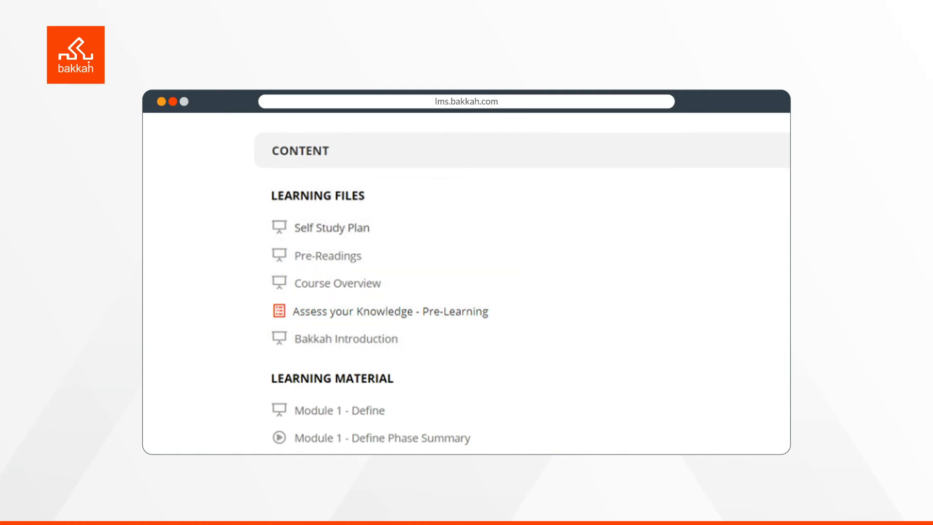
# Step: Review the Learning Files items, then the Learning Material modules Define, Measure and Control
pyautogui.click(332, 226)
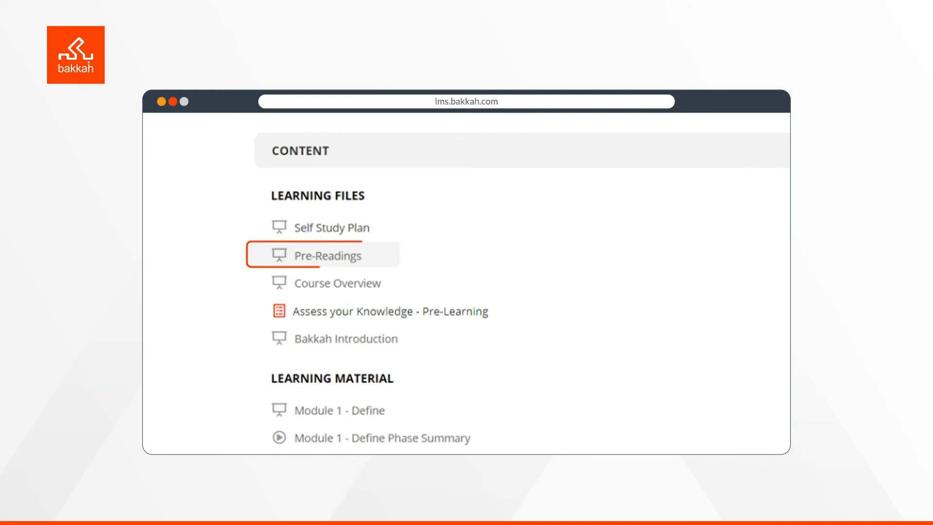
pyautogui.click(338, 283)
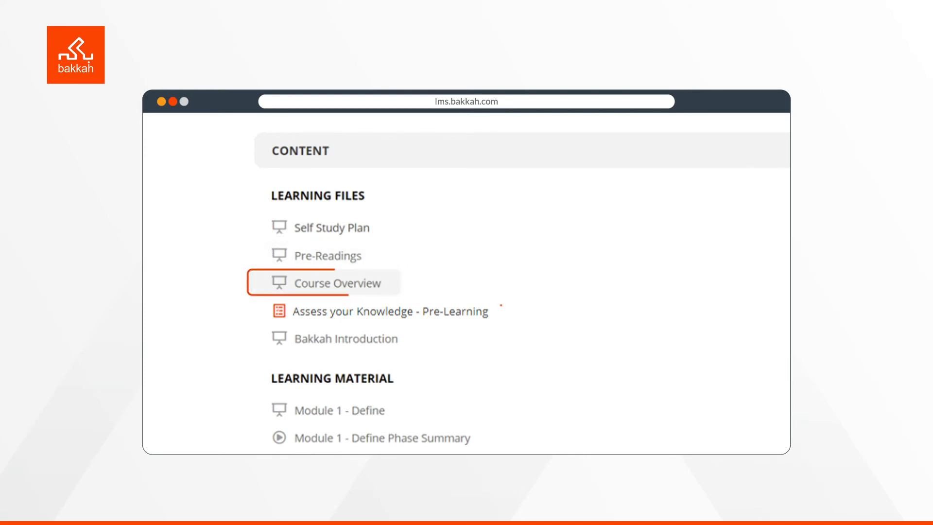
pyautogui.click(386, 310)
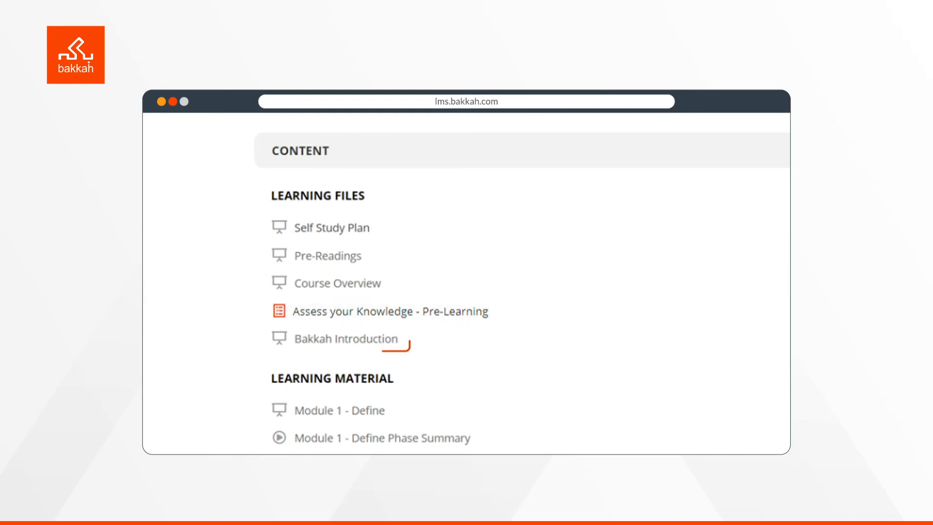
pyautogui.scroll(-3)
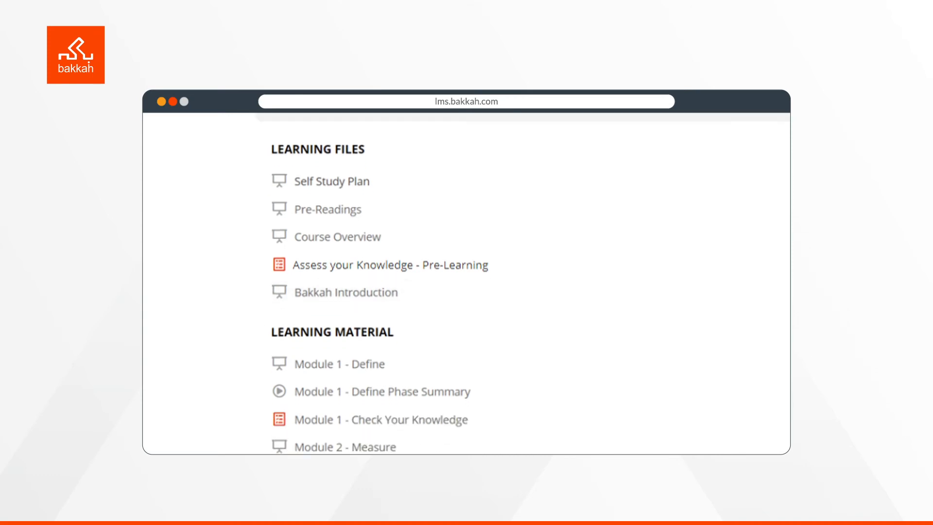
pyautogui.scroll(-3)
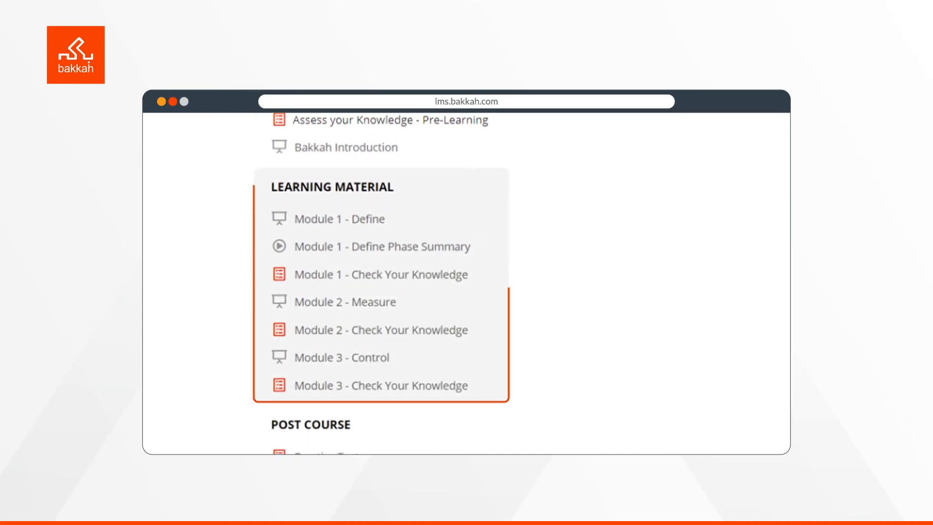
pyautogui.click(340, 219)
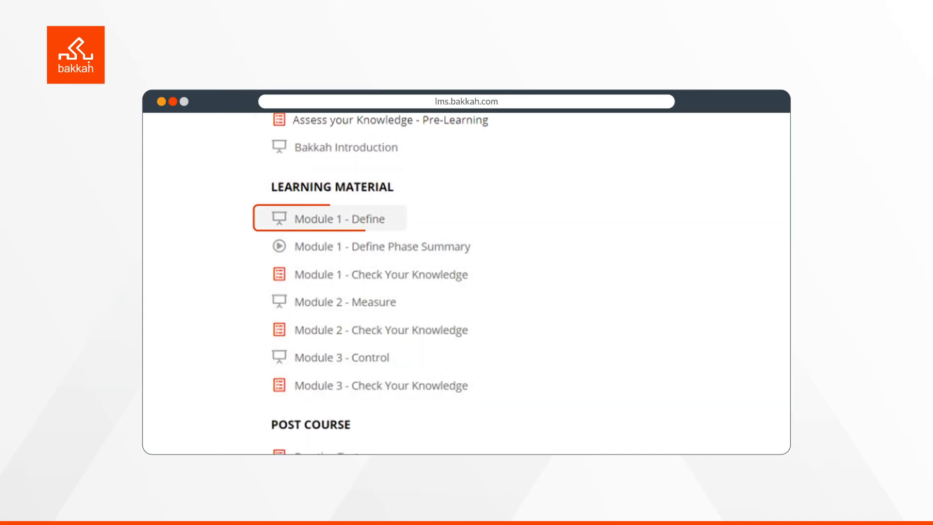
pyautogui.click(381, 246)
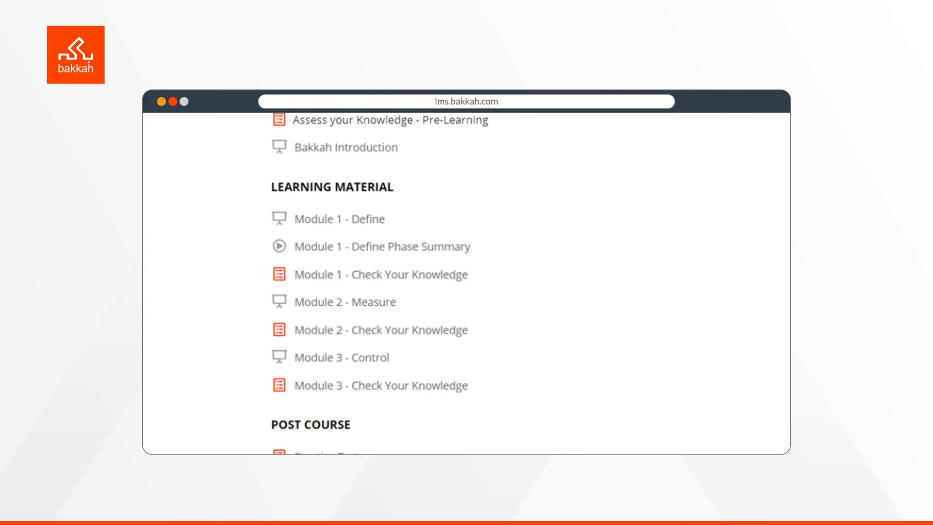
# Step: Browse the Post Course, Exam Simulators and Additional References sections of the course
pyautogui.scroll(-3)
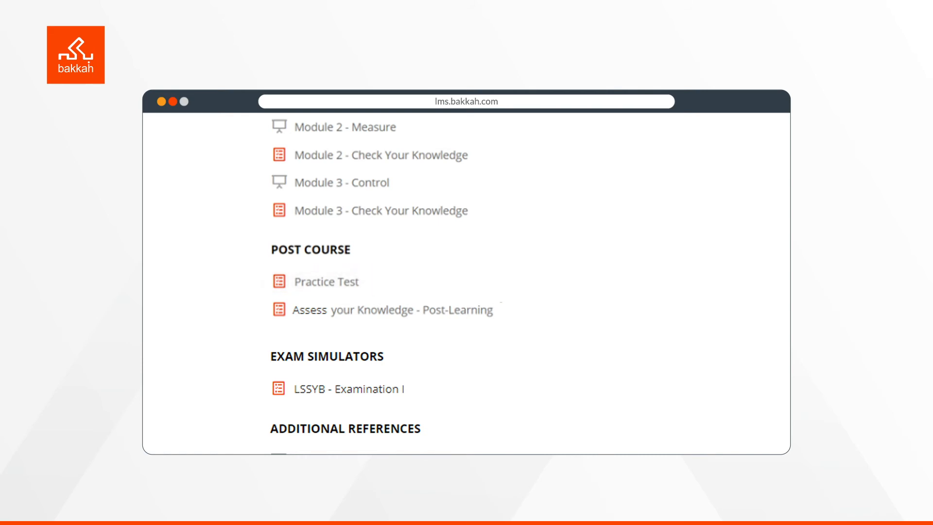
pyautogui.click(390, 309)
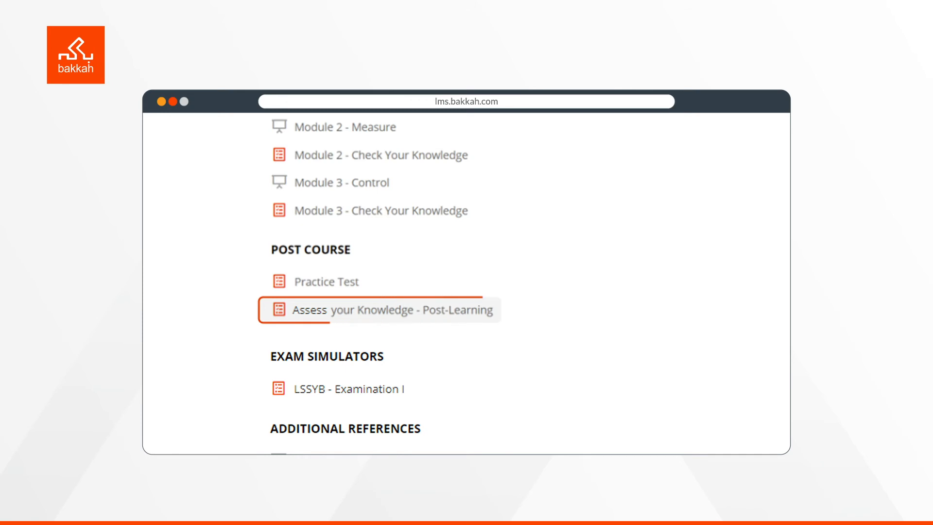
pyautogui.scroll(-3)
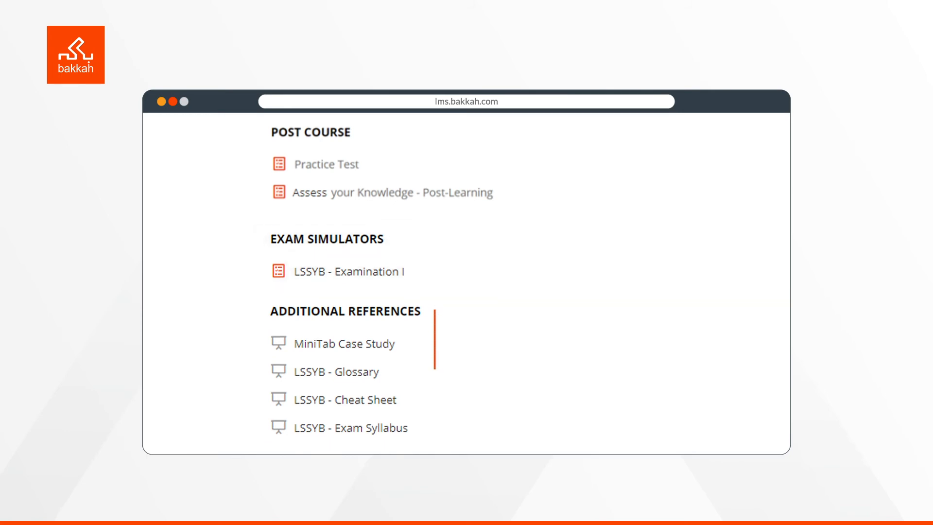
pyautogui.scroll(-3)
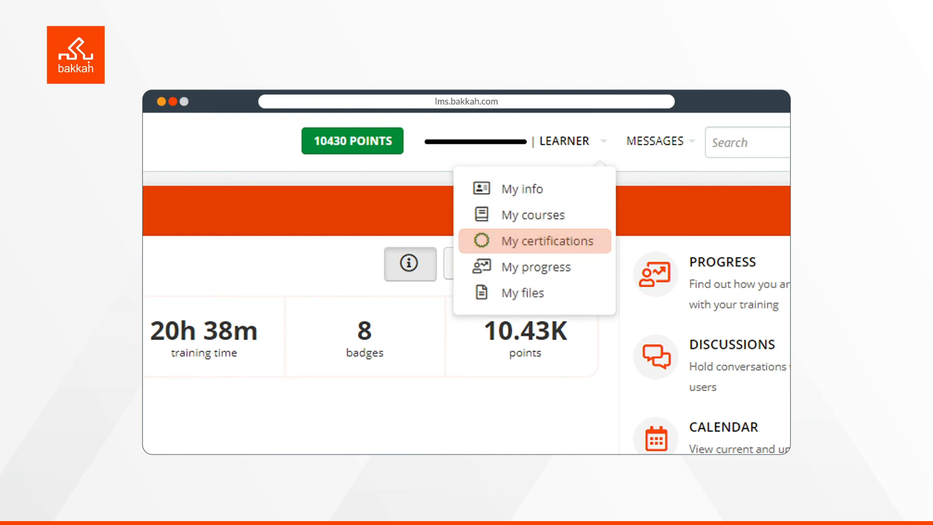
# Step: View My certifications, then the progress overview with 2 in progress, 5 completed, 83%
pyautogui.click(545, 241)
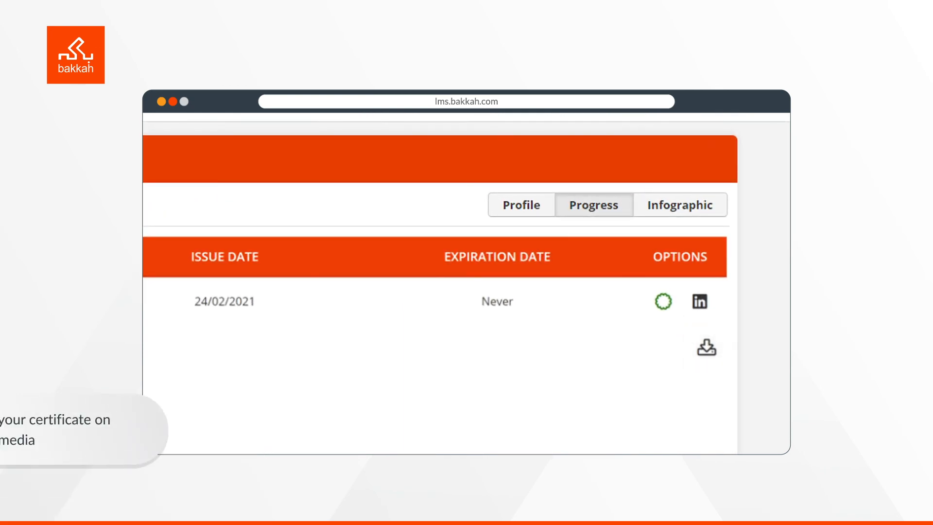
pyautogui.click(700, 301)
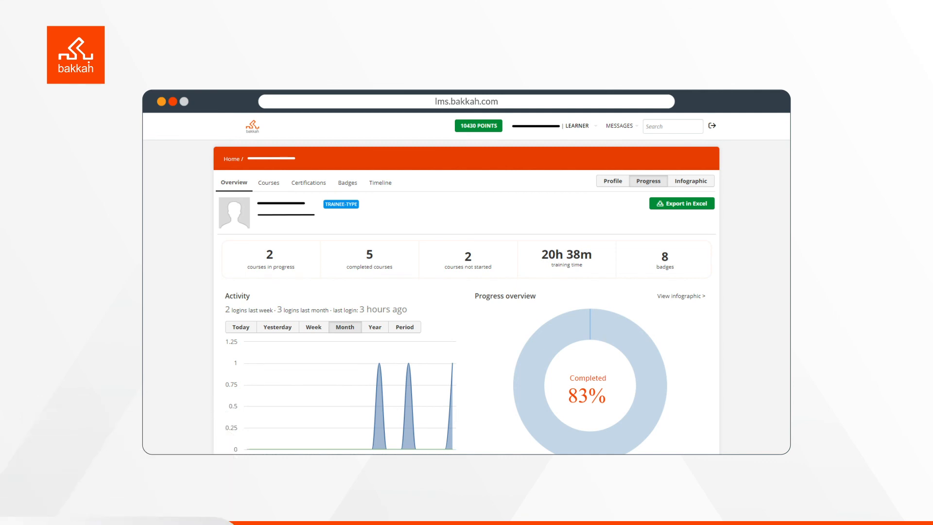
# Step: Review the Tests, Badges and Timeline reports of the learner's progress
pyautogui.click(297, 183)
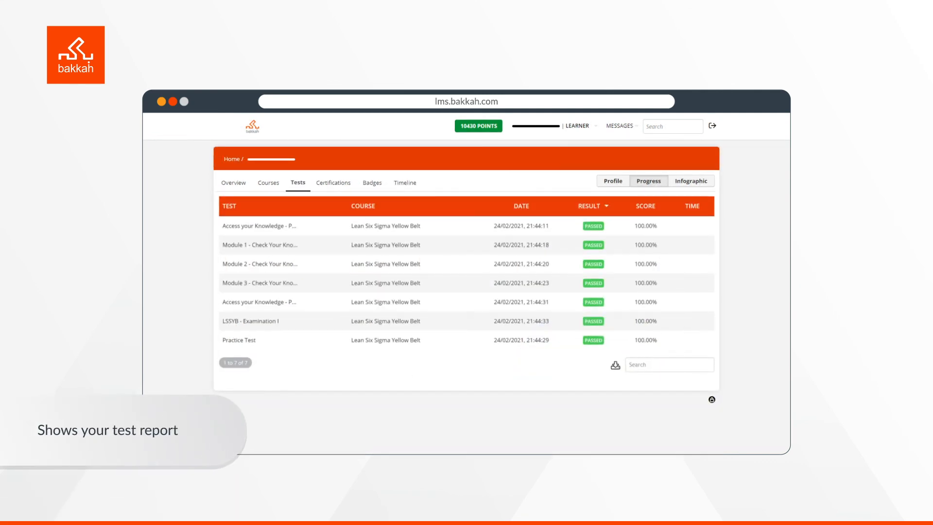
pyautogui.click(373, 183)
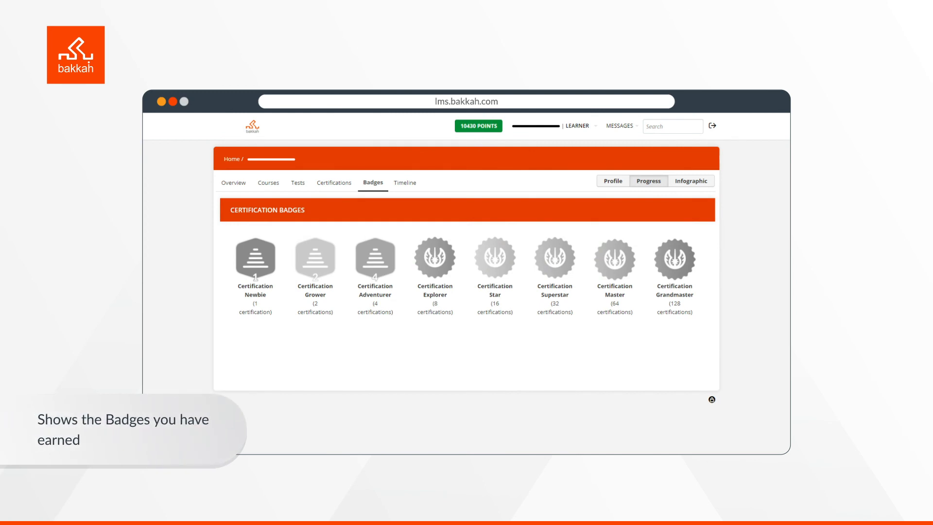
pyautogui.click(405, 182)
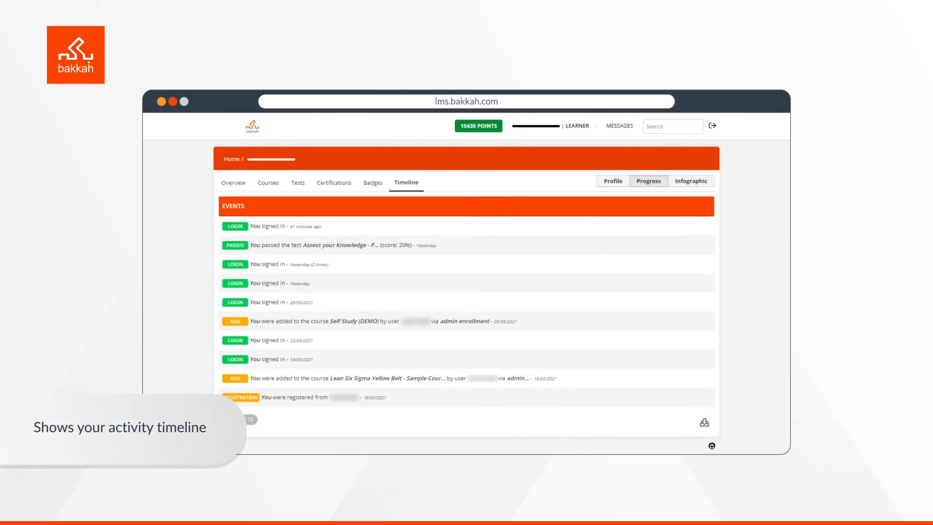